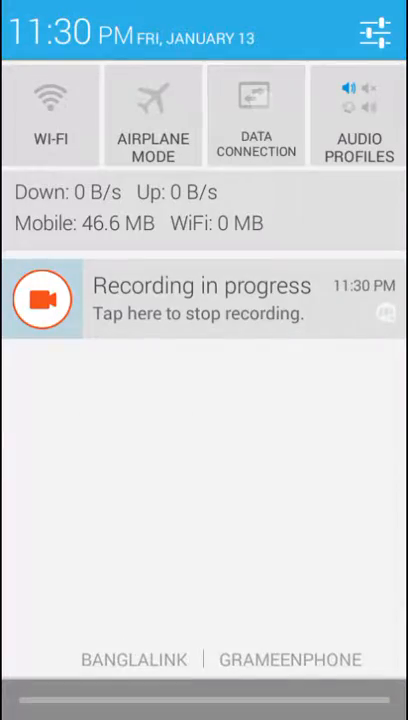
# Step: Switch on the mobile data connection from the notification shade's Data Connection tile
pyautogui.click(256, 96)
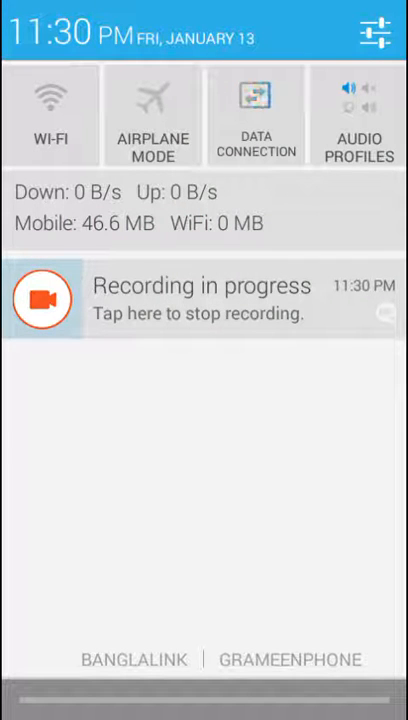
pyautogui.click(256, 112)
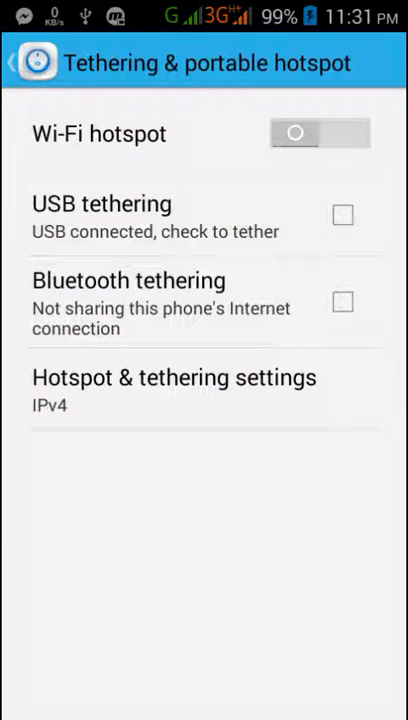
# Step: Enable USB tethering so the phone reports Tethered, then leave the tethering page
pyautogui.click(344, 214)
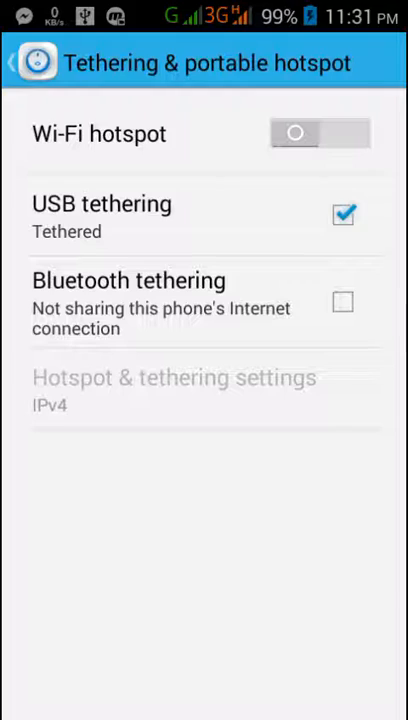
pyautogui.click(16, 62)
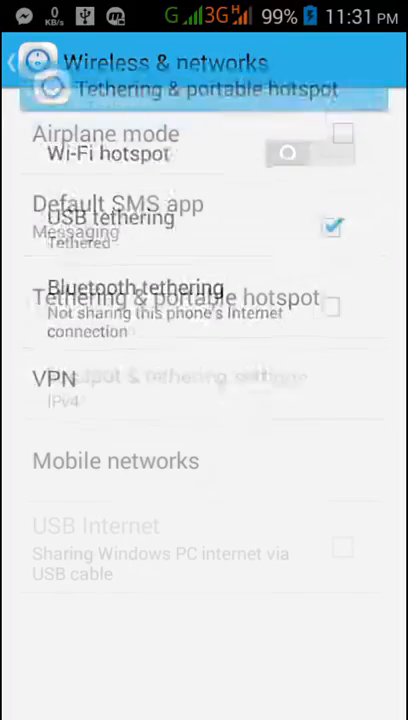
# Step: Back out to the main Settings list and return to the home screen
pyautogui.click(20, 62)
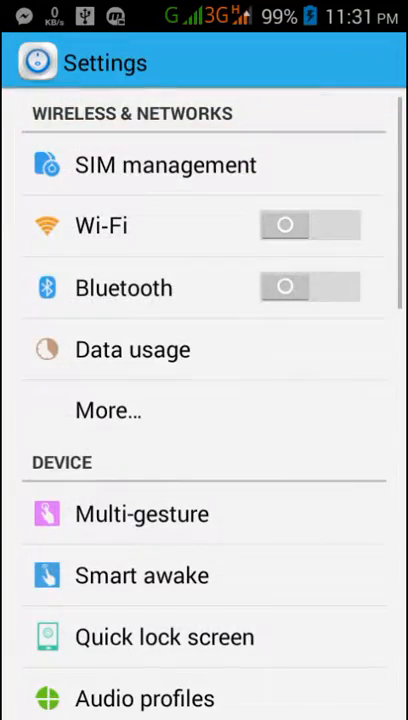
pyautogui.press('HOME')
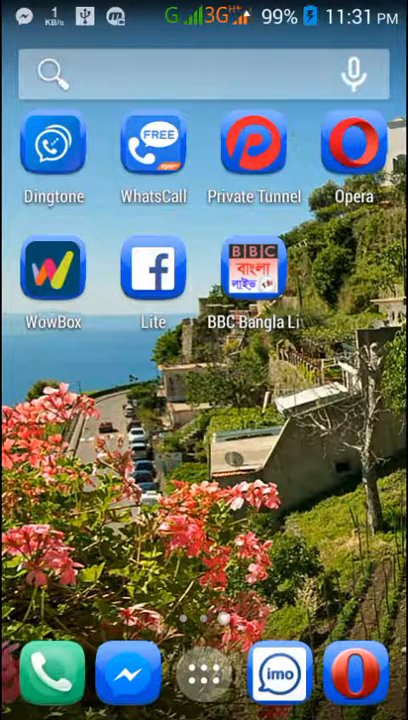